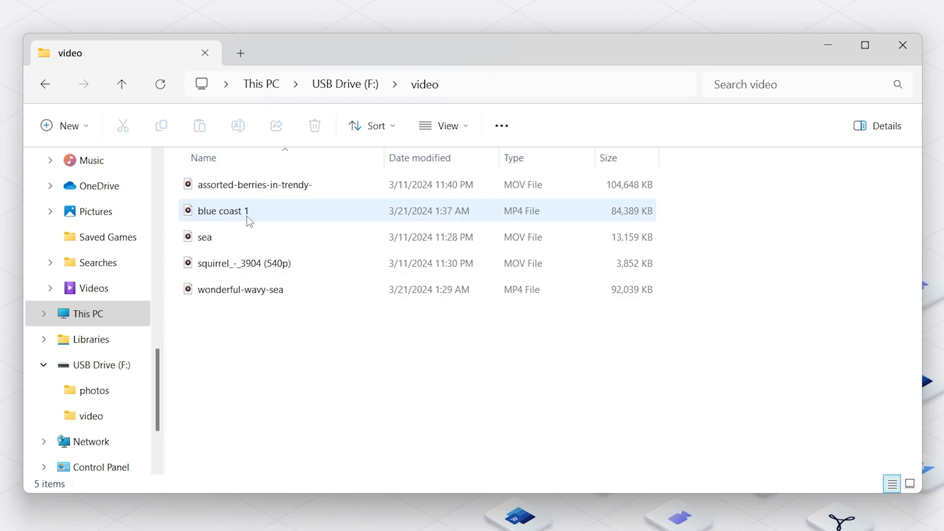
# Step: Open the 'blue coast 1' video from USB Drive (F:) > video to check whether it plays
pyautogui.doubleClick(223, 210)
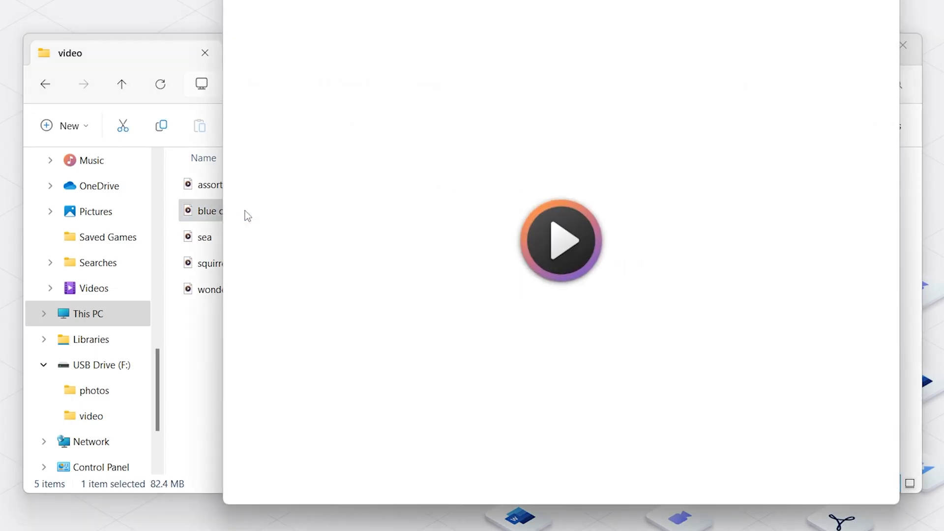
pyautogui.click(560, 244)
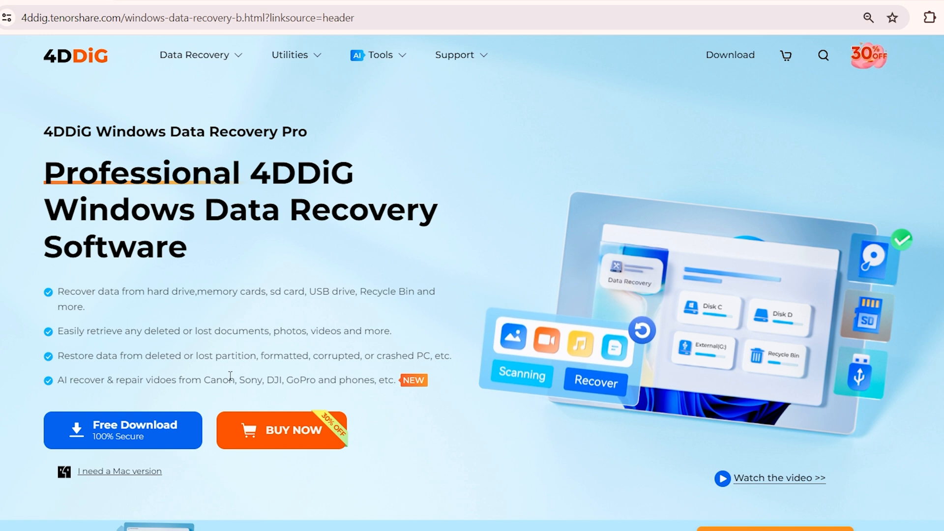
pyautogui.scroll(-3)
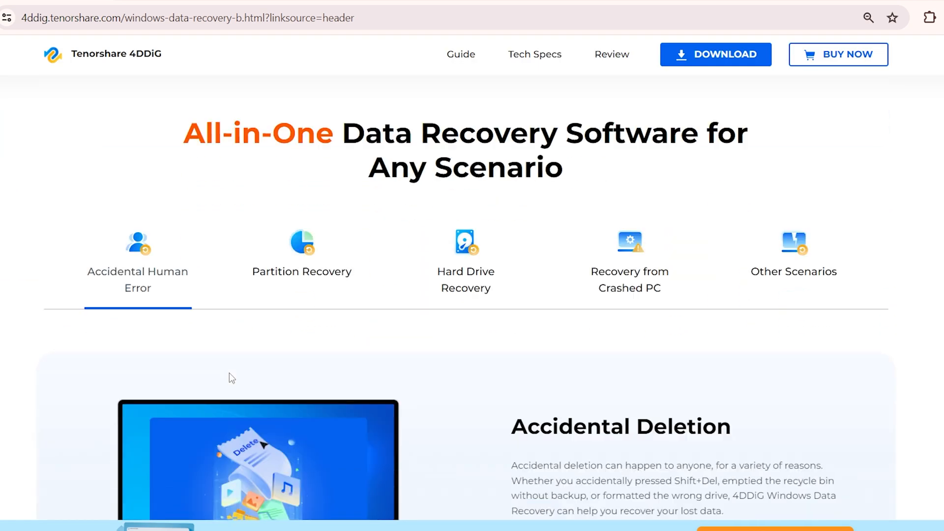
pyautogui.scroll(-3)
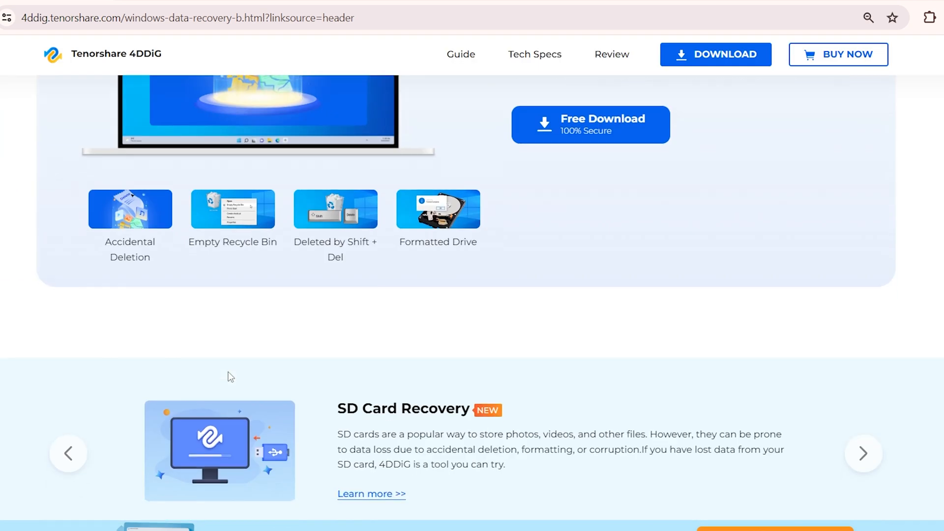
pyautogui.scroll(-3)
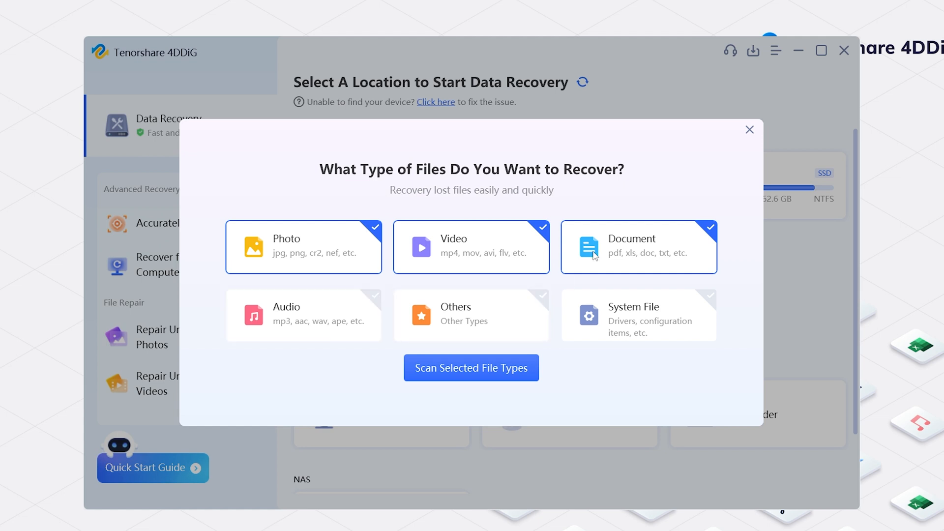
# Step: Scan USB Drive F: for the selected Photo, Video and Document file types
pyautogui.click(471, 368)
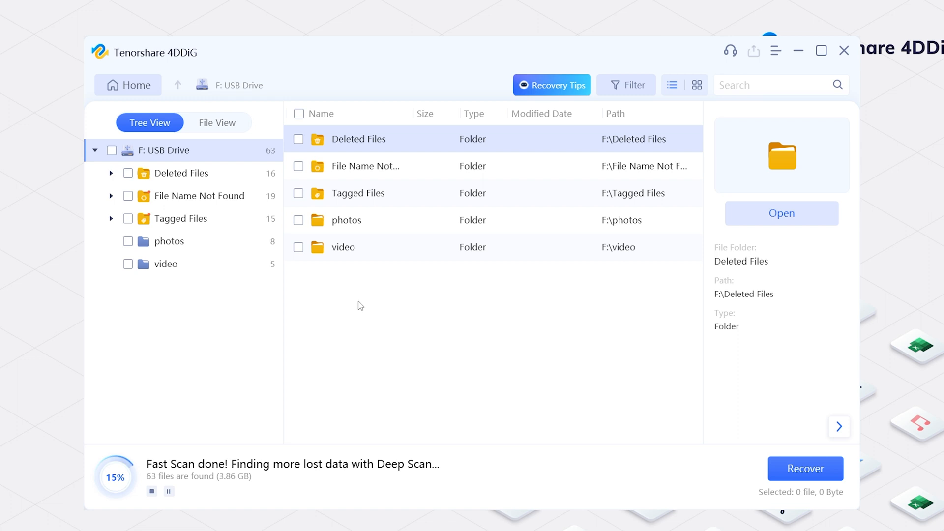
# Step: In File View, preview a found JPG, then tick the vintage camera photo and sea.mov for recovery
pyautogui.click(217, 122)
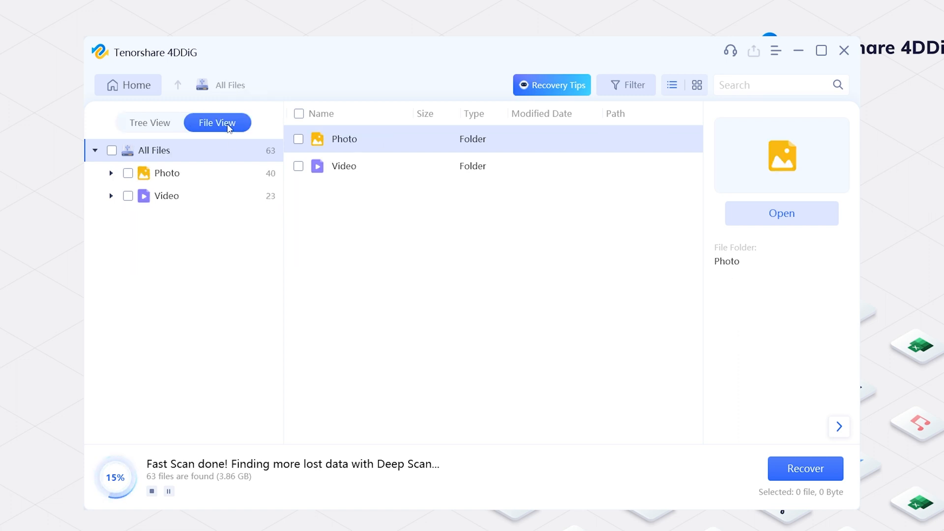
pyautogui.doubleClick(344, 139)
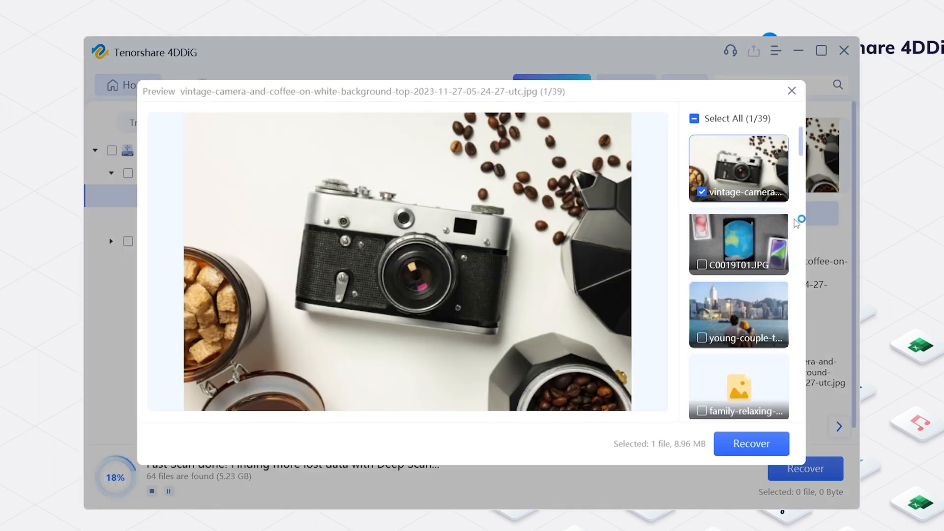
pyautogui.click(792, 91)
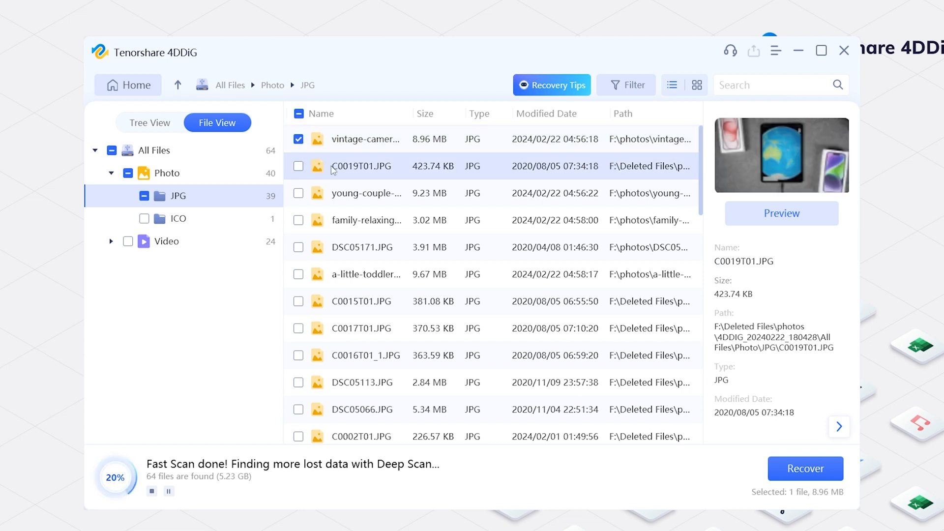
pyautogui.click(298, 194)
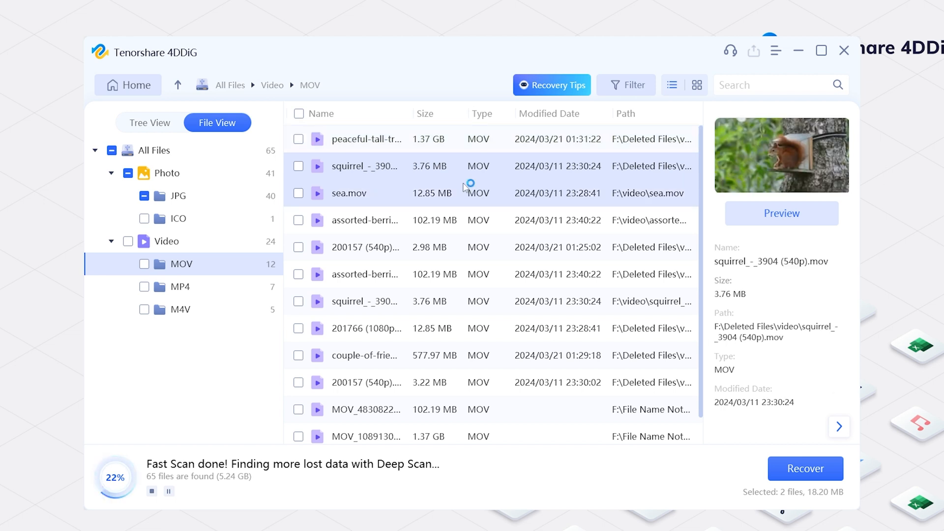
pyautogui.click(298, 193)
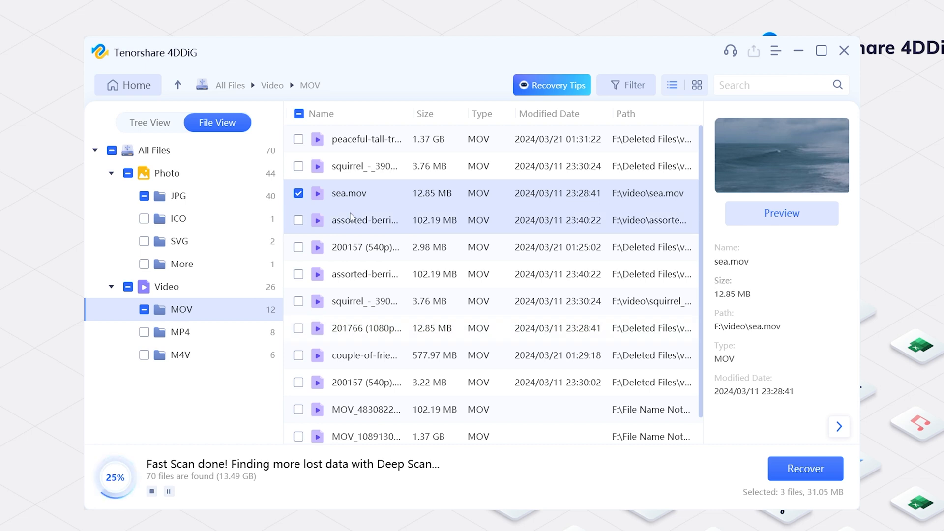
# Step: Recover the marked files to another drive using Recover and Repair, then view the recovered files
pyautogui.click(805, 469)
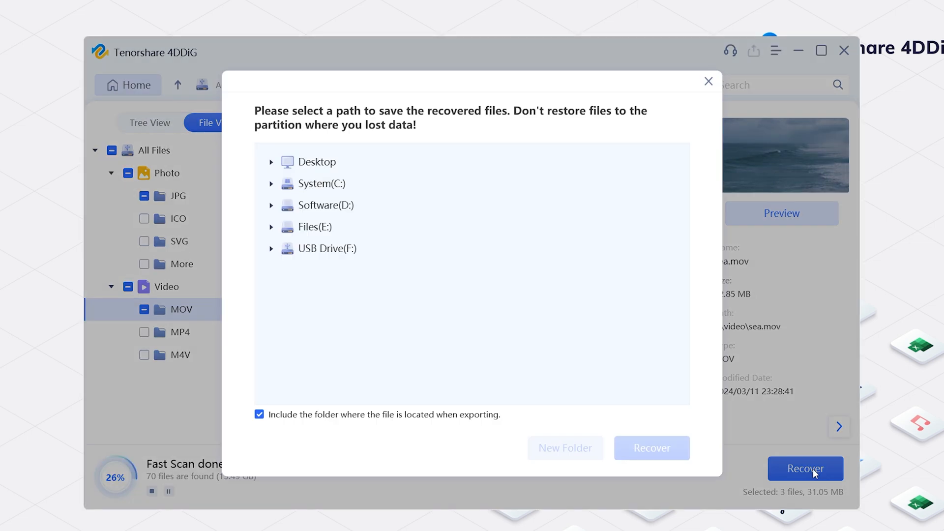
pyautogui.click(565, 448)
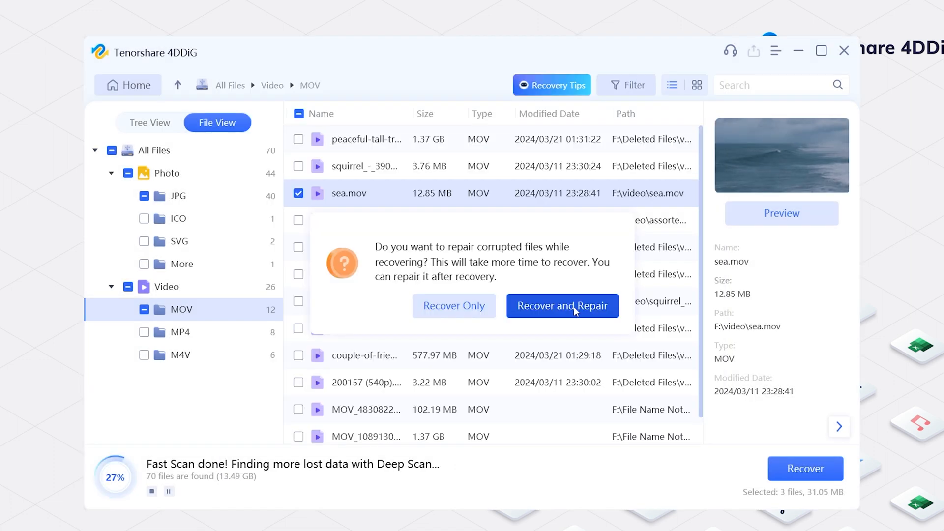
pyautogui.click(562, 306)
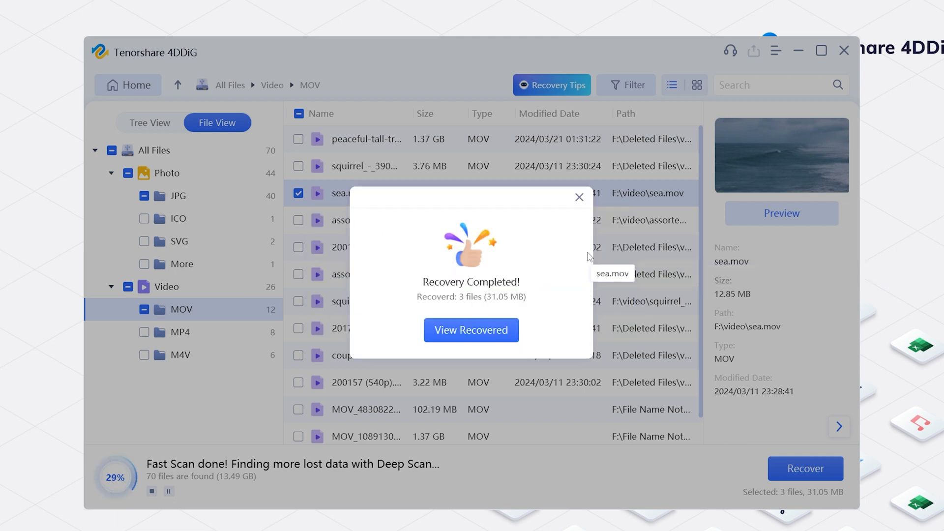
pyautogui.click(470, 330)
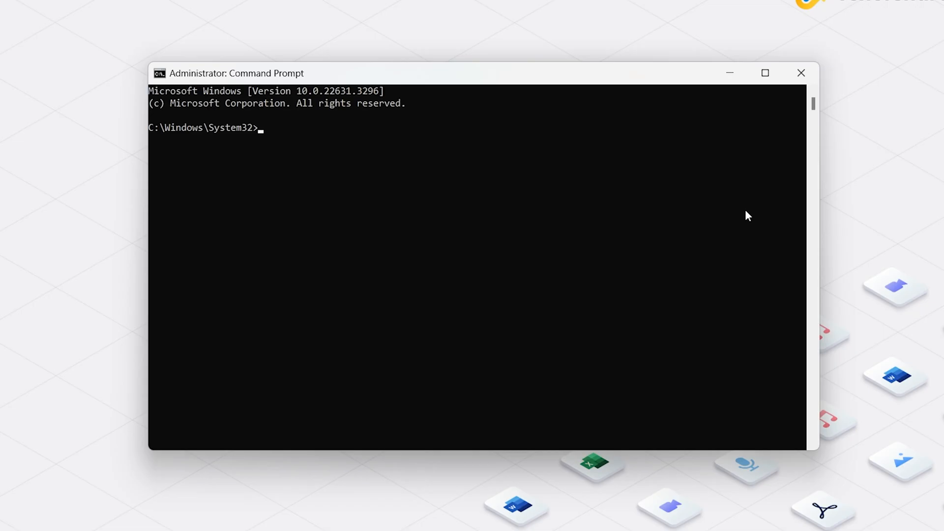
# Step: Launch Command Prompt as administrator from a 'cmd' search
pyautogui.write('c')
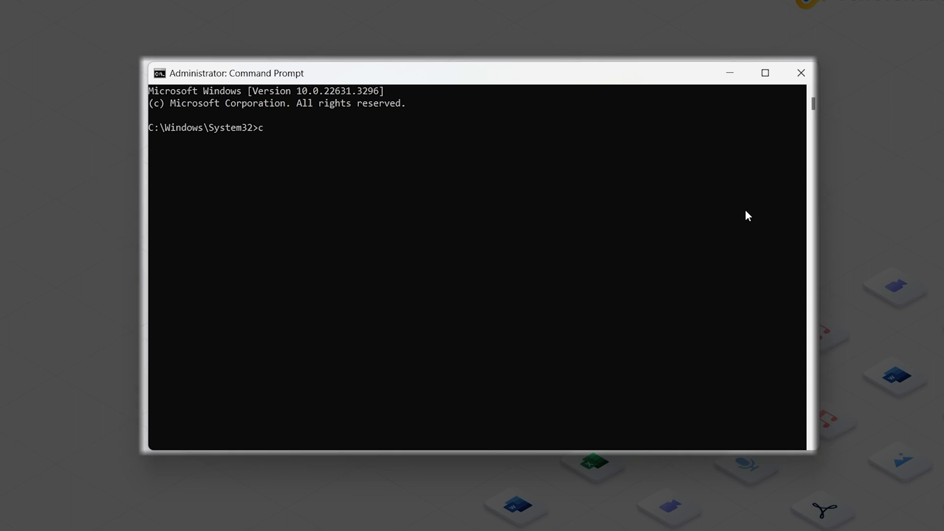
pyautogui.write('hkds')
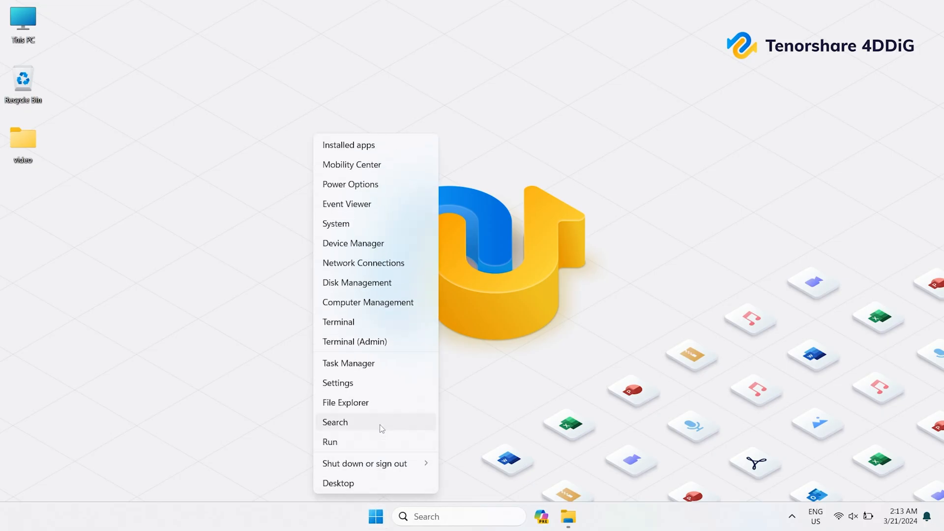
pyautogui.write('cmd')
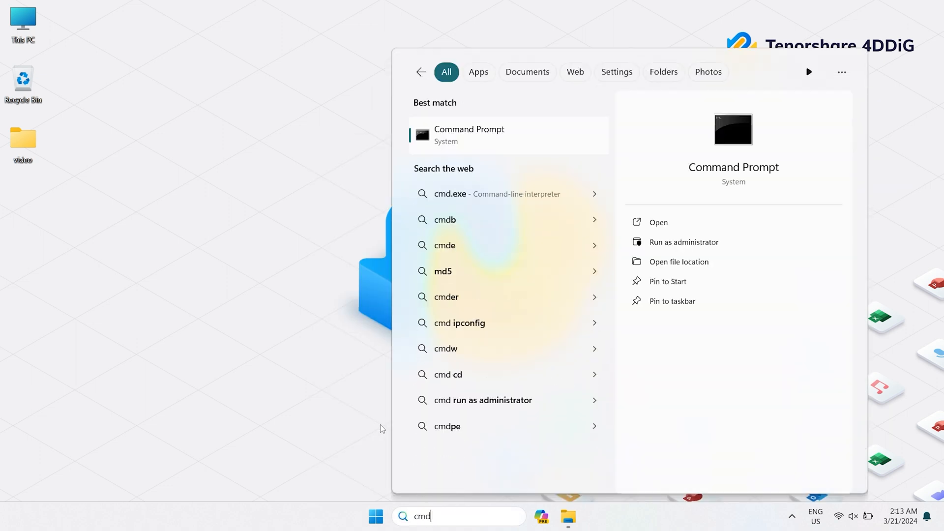
pyautogui.click(684, 242)
pyautogui.write('ch')
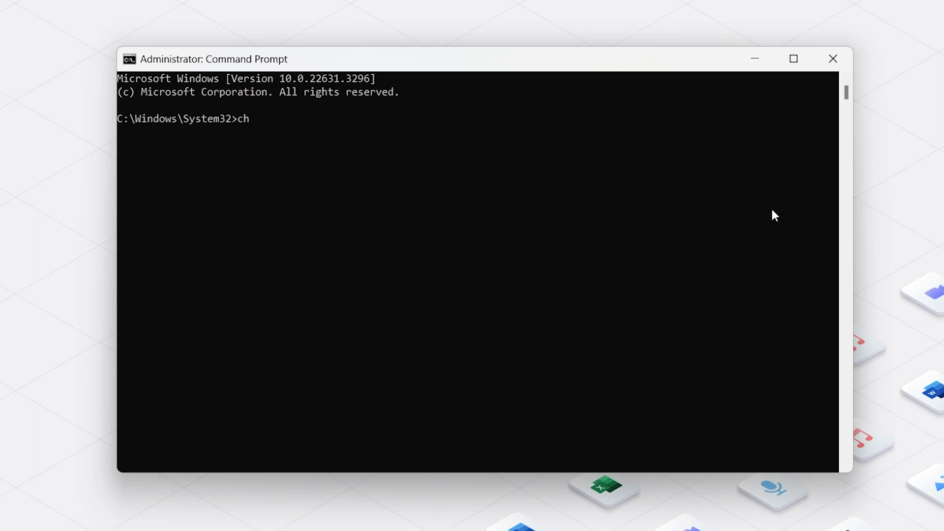
# Step: Run 'chkdsk /X/F F:' to check and fix errors on USB drive F:
pyautogui.write('kdsk')
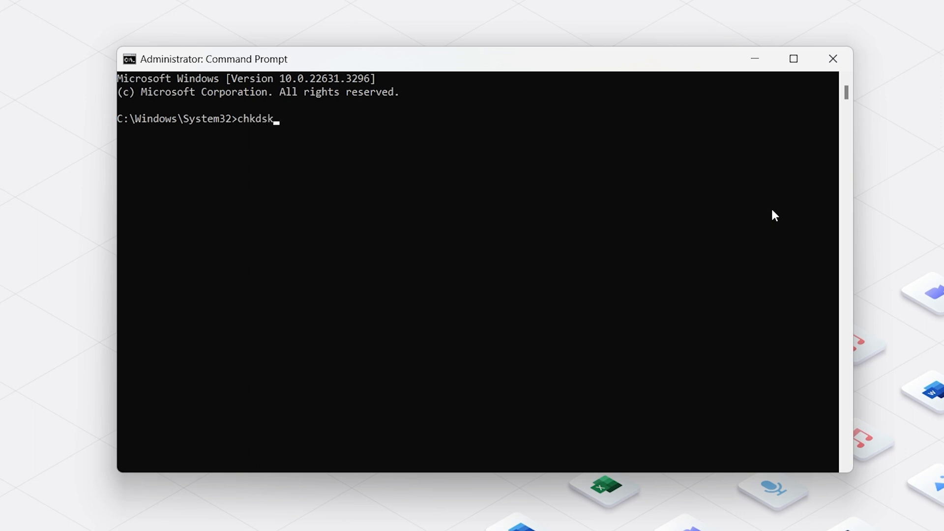
pyautogui.write('/X')
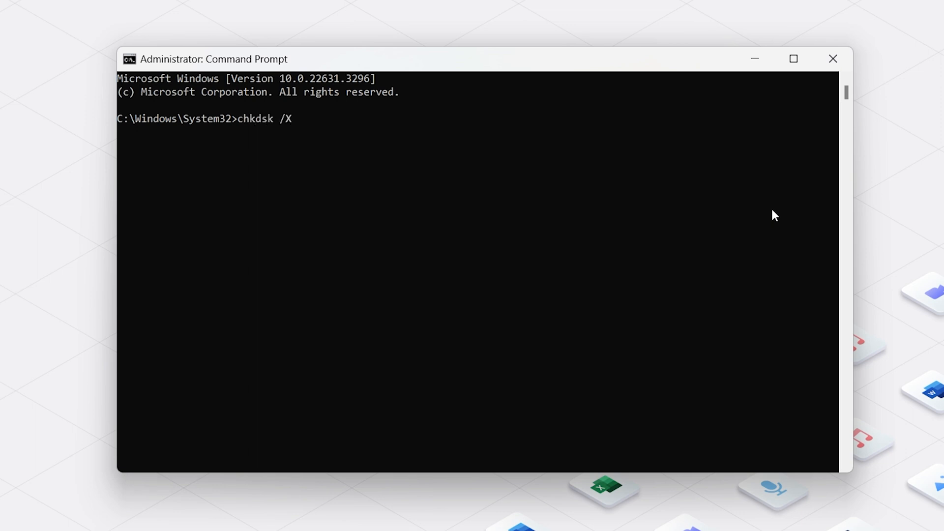
pyautogui.write('/F F:')
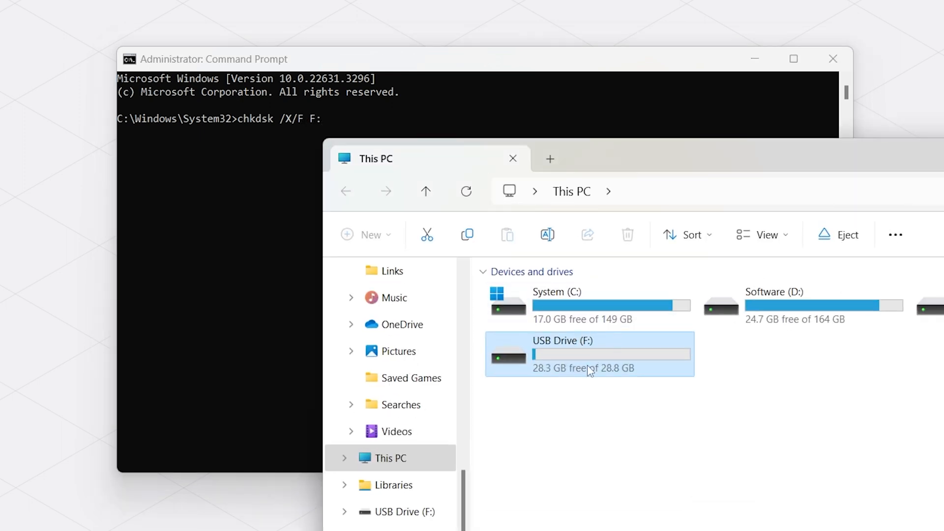
pyautogui.click(512, 158)
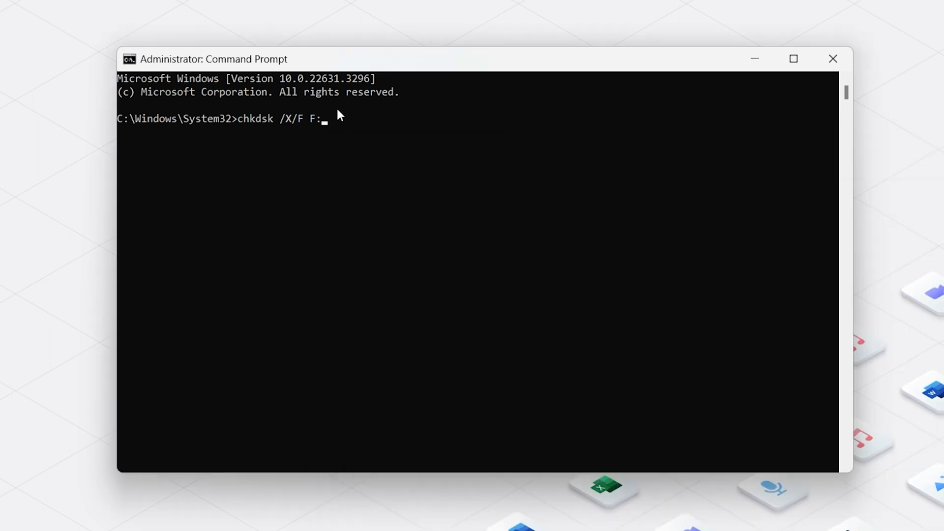
pyautogui.press('Enter')
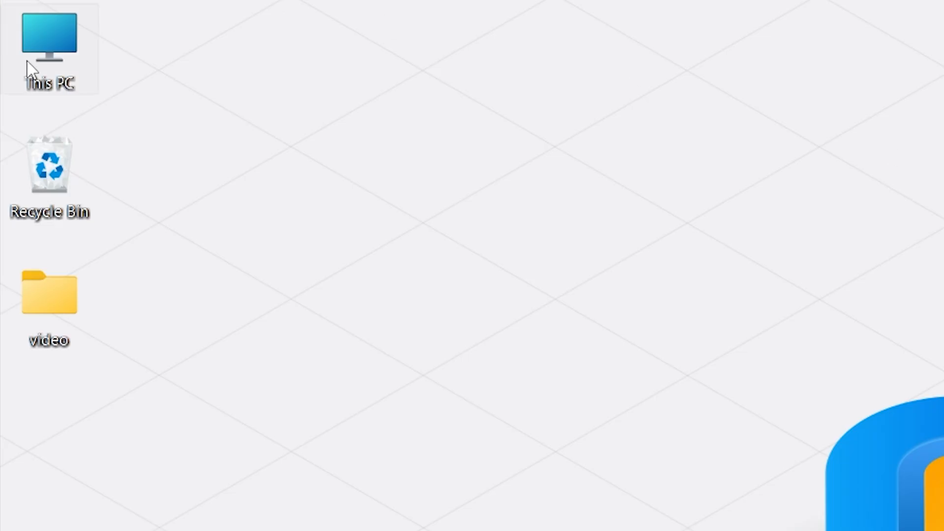
# Step: From This PC, error-check USB Drive (F:) via Properties > Tools, scan and repair, and close the no-errors result
pyautogui.doubleClick(47, 37)
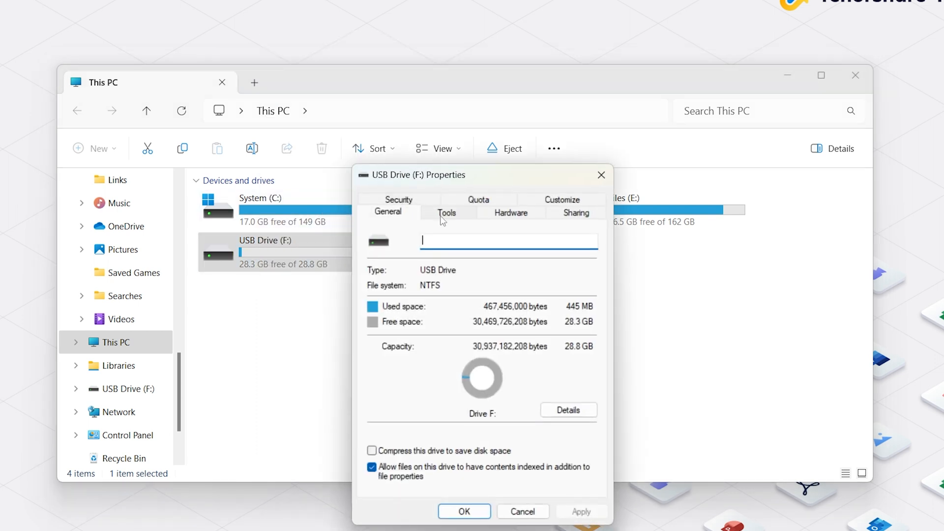
pyautogui.click(447, 213)
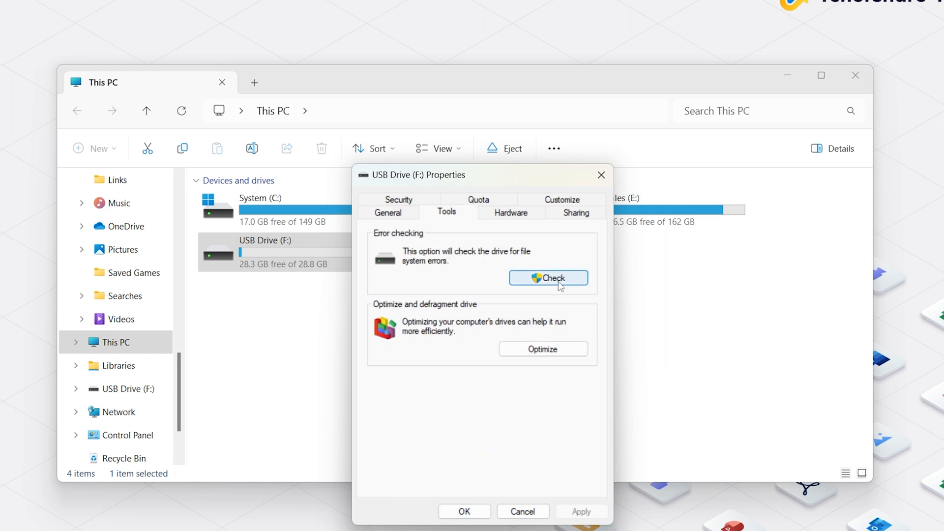
pyautogui.click(549, 278)
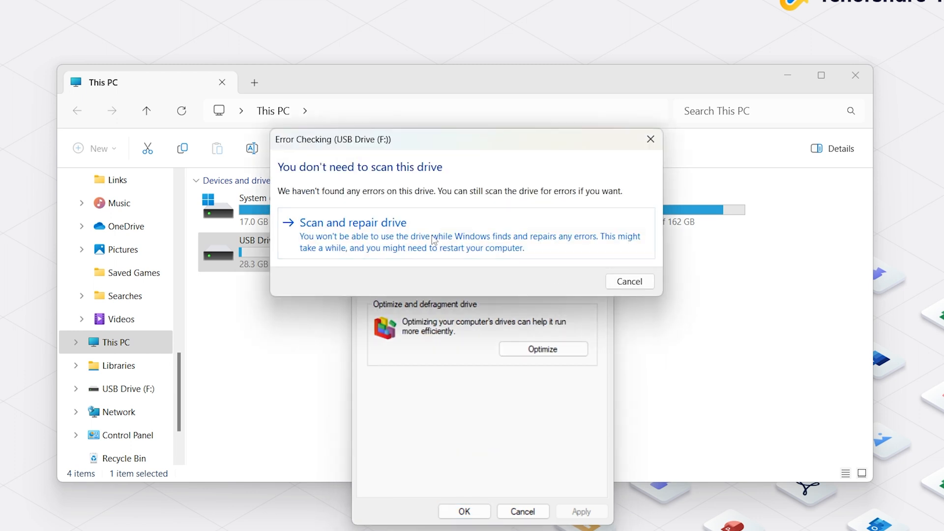
pyautogui.click(353, 223)
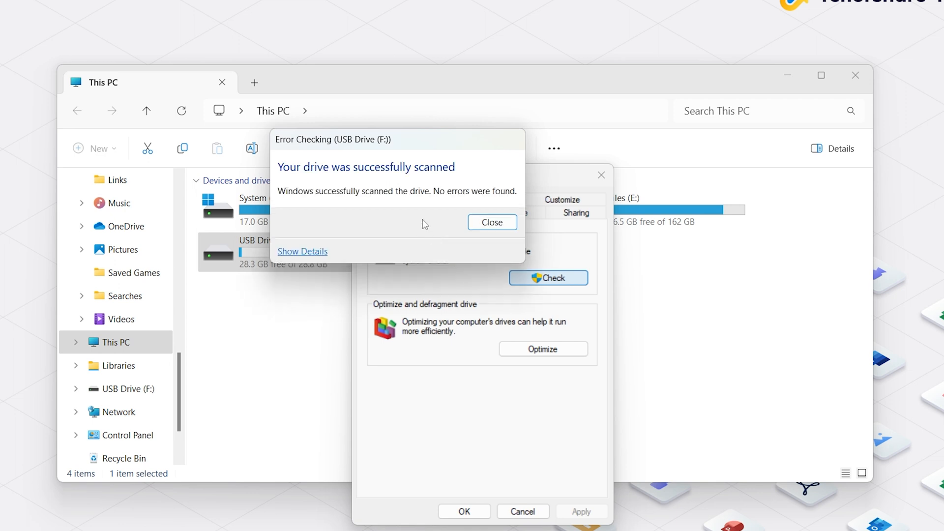
pyautogui.click(492, 222)
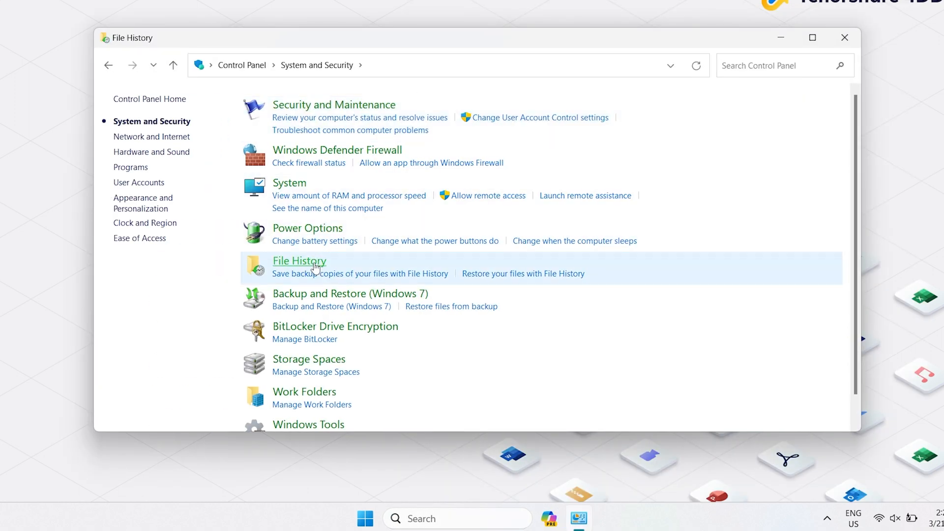
# Step: From System and Security, turn File History on for Removable Disk (F:)
pyautogui.click(299, 260)
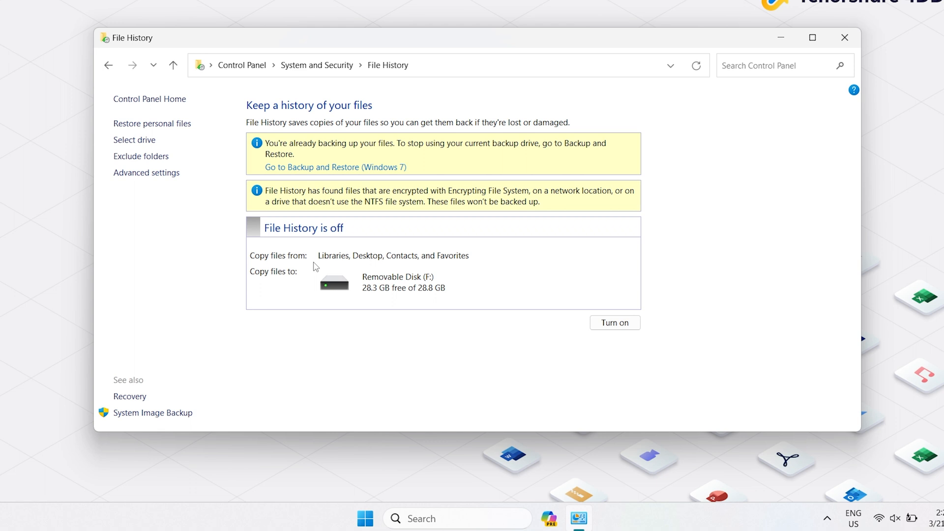
pyautogui.moveTo(580, 290)
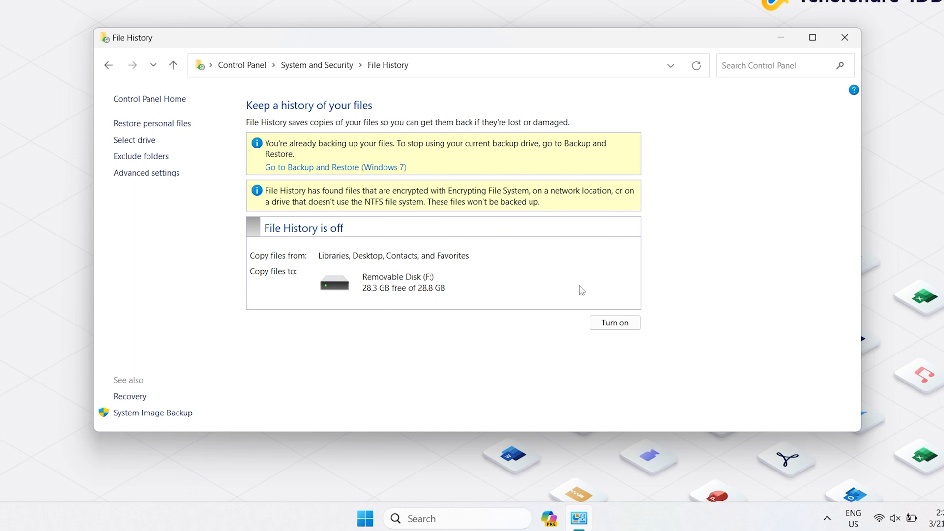
pyautogui.moveTo(550, 347)
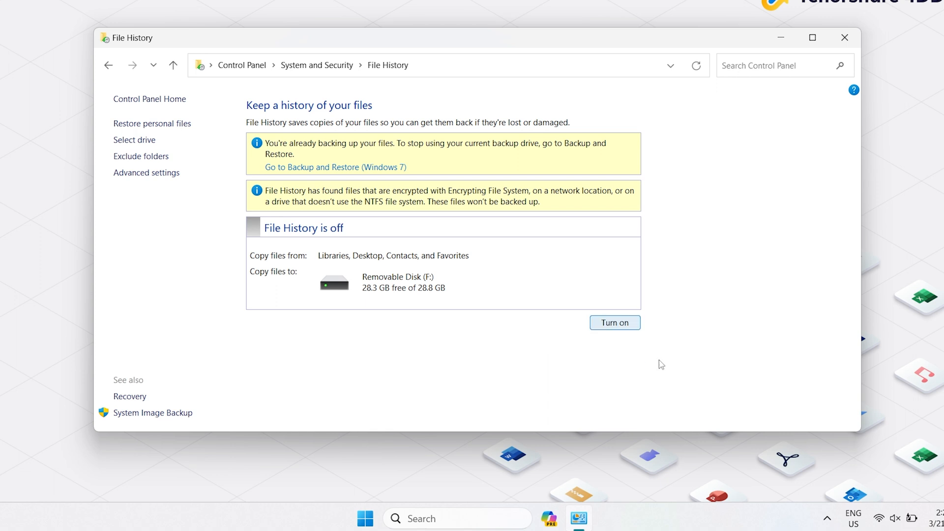
pyautogui.click(615, 323)
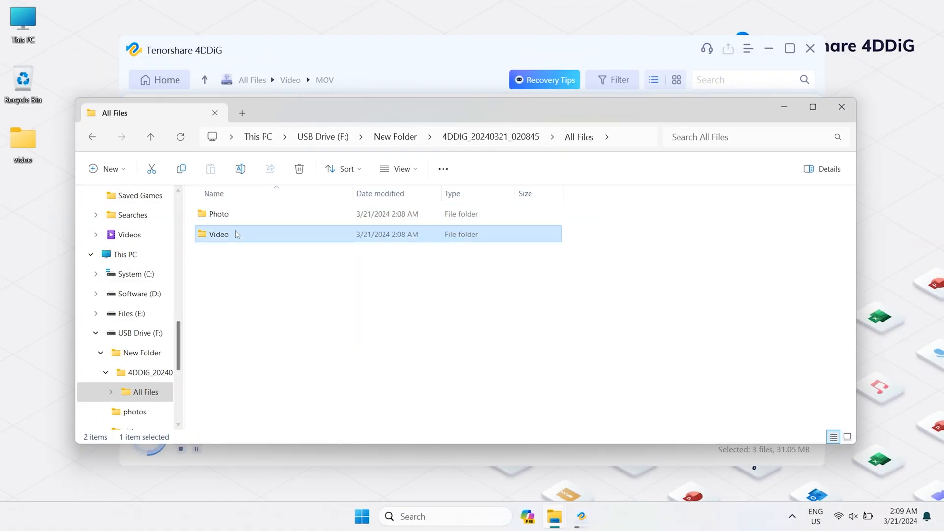
# Step: Play the recovered 'sea' video from the 4DDiG Video > MOV folder in Media Player
pyautogui.doubleClick(219, 234)
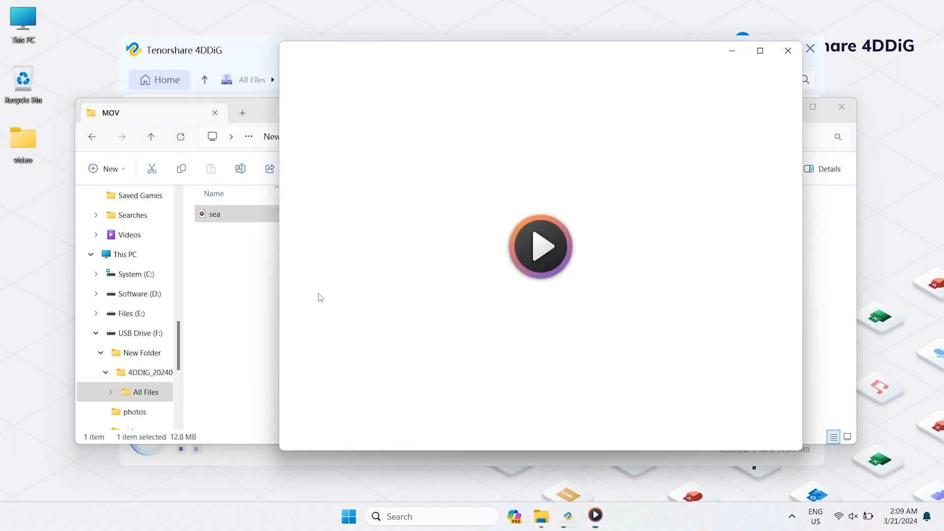
pyautogui.click(540, 252)
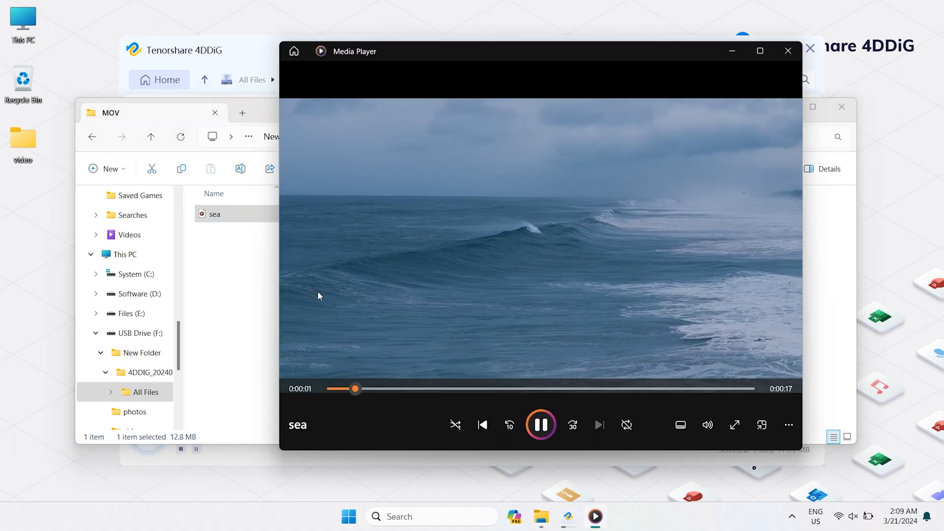